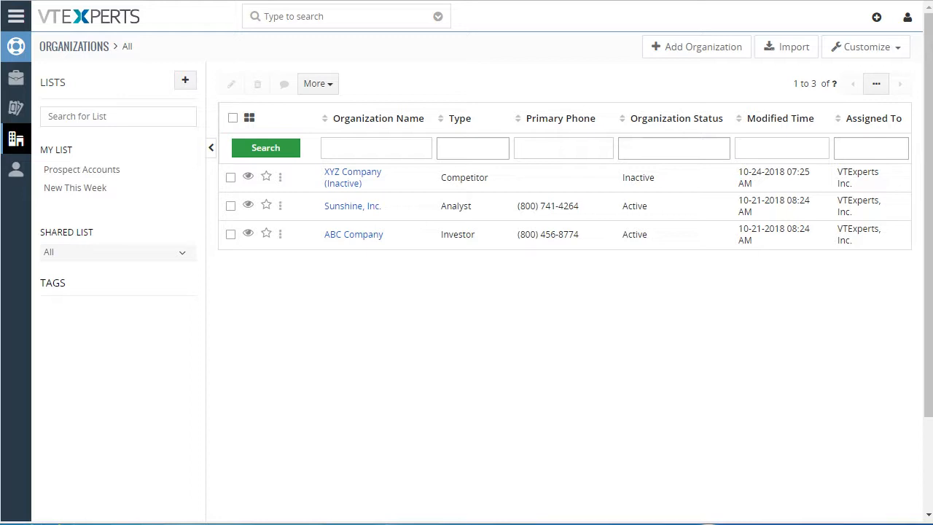
mouse_move(689, 412)
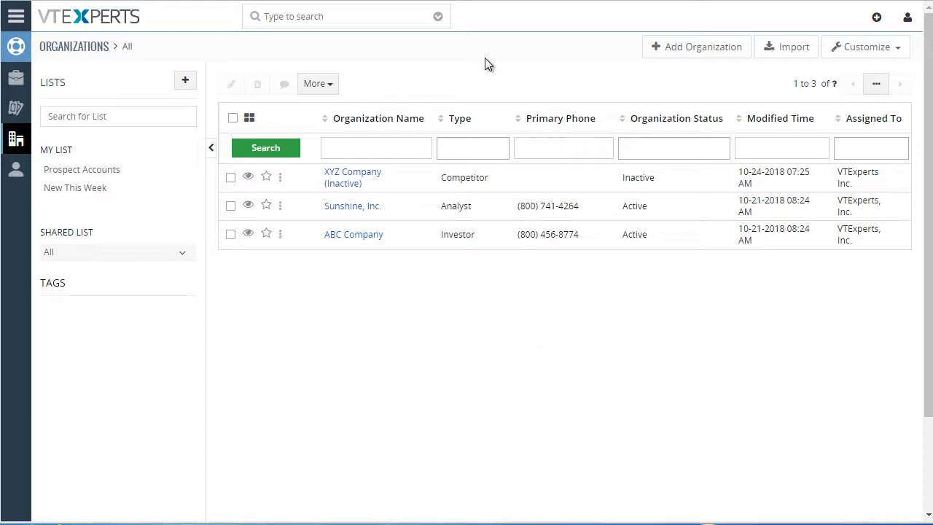
mouse_move(372, 241)
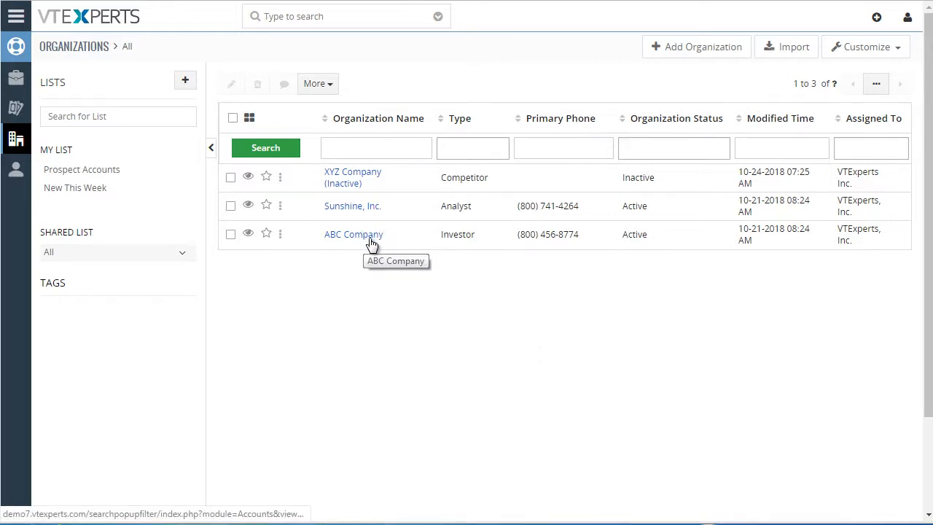
Open the ABC Company organization and view its related tickets list, currently empty.
click(353, 234)
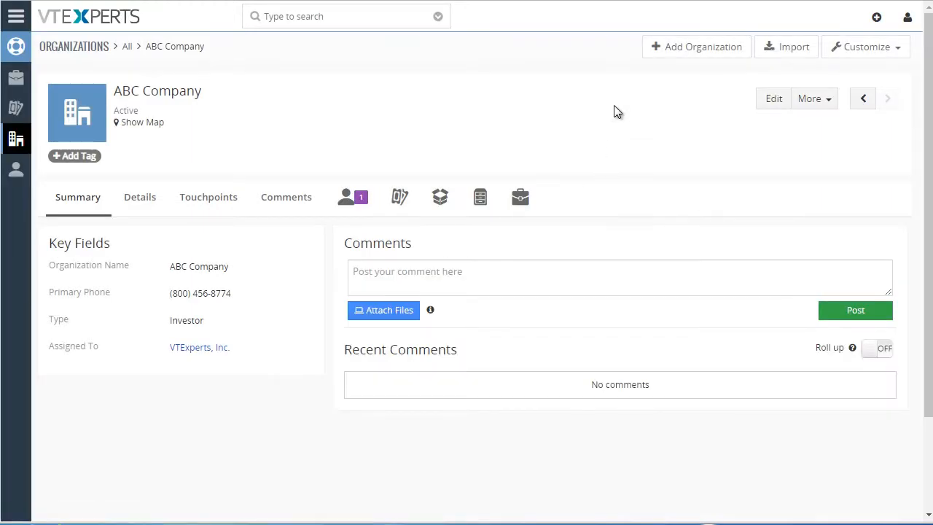
mouse_move(365, 159)
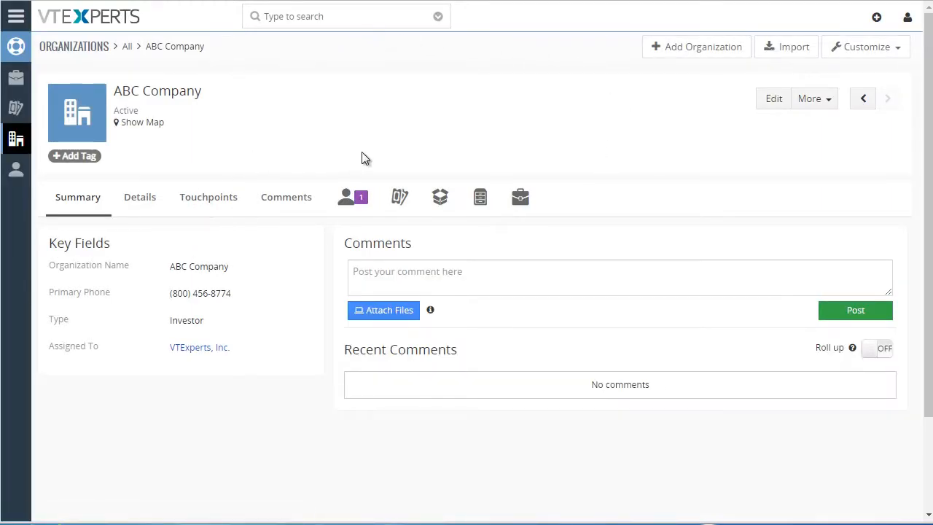
click(399, 196)
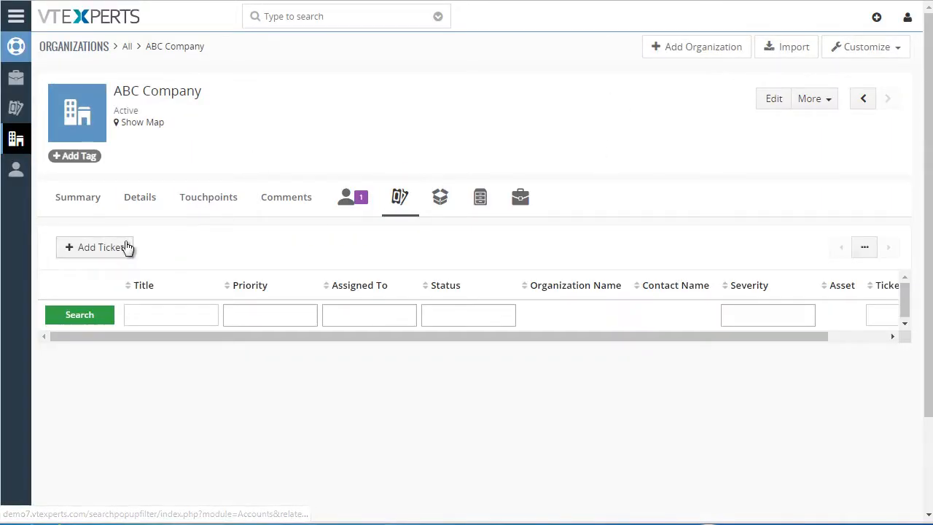
click(100, 247)
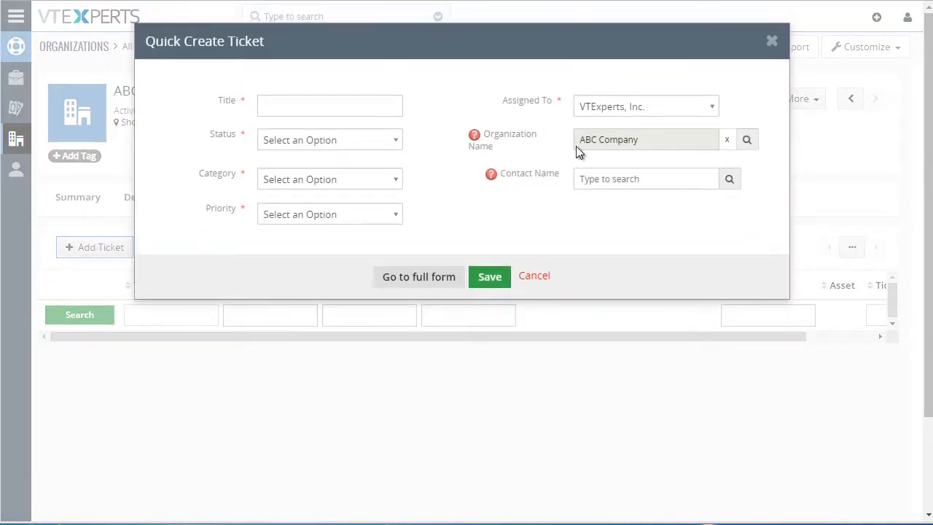
mouse_move(705, 167)
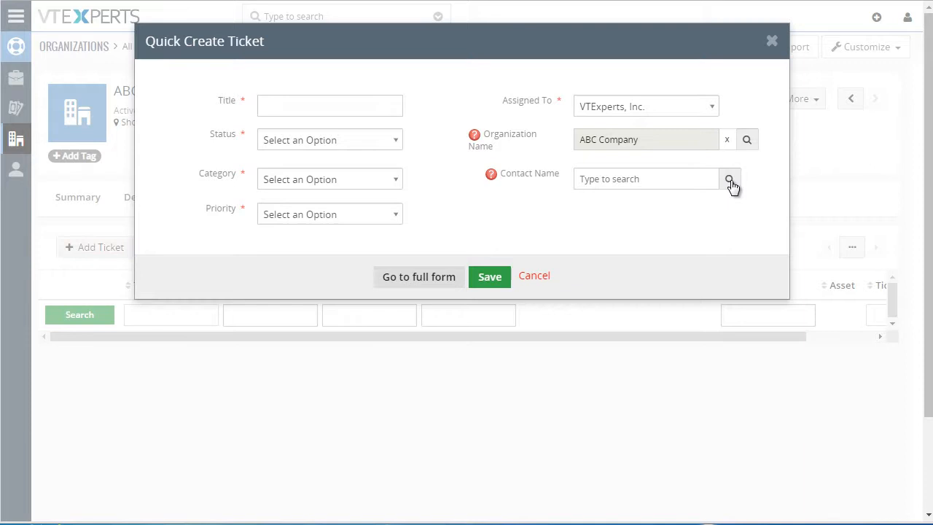
click(729, 179)
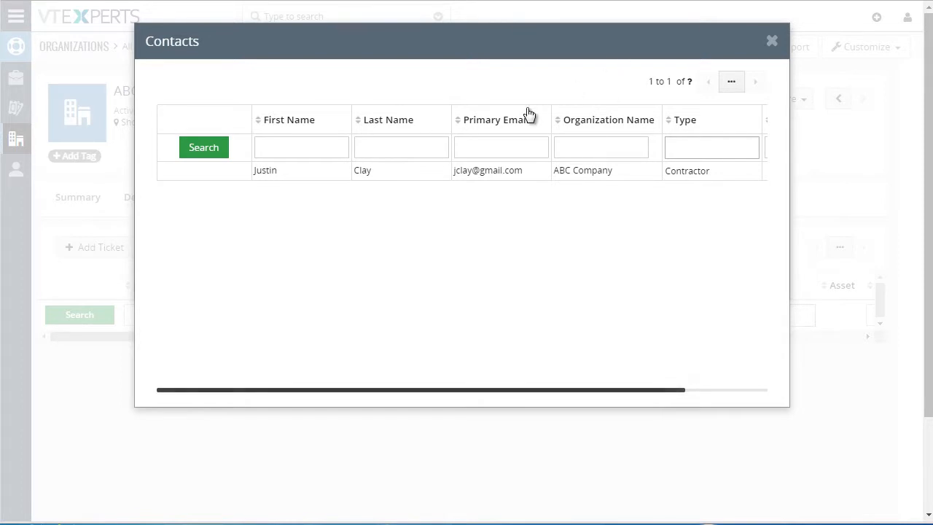
mouse_move(771, 42)
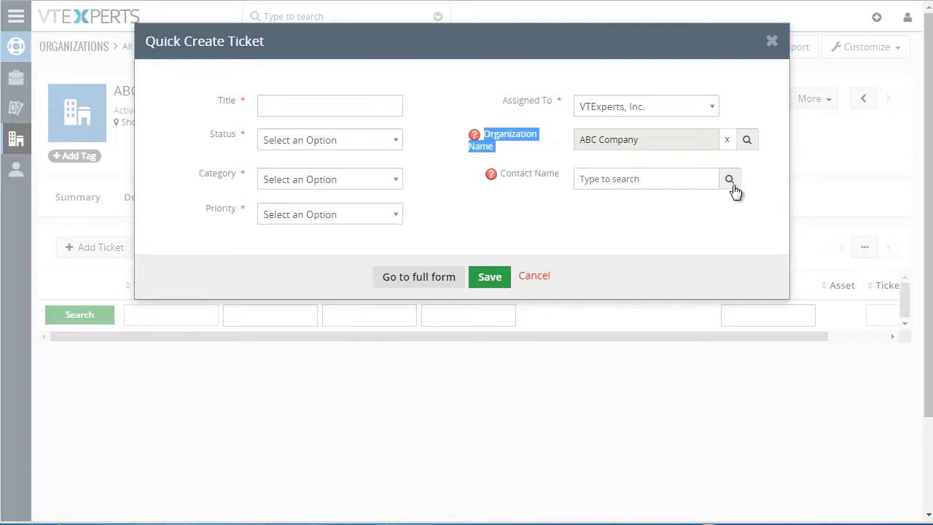
click(730, 178)
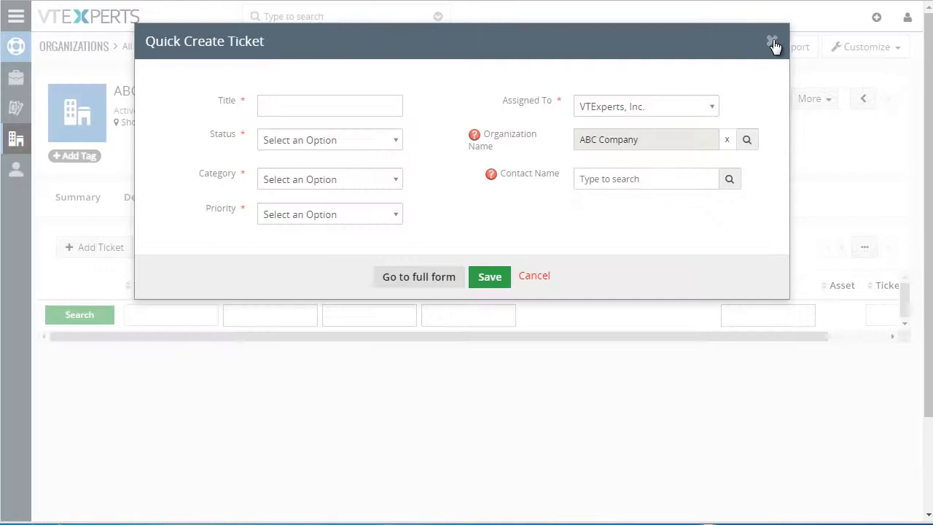
click(771, 42)
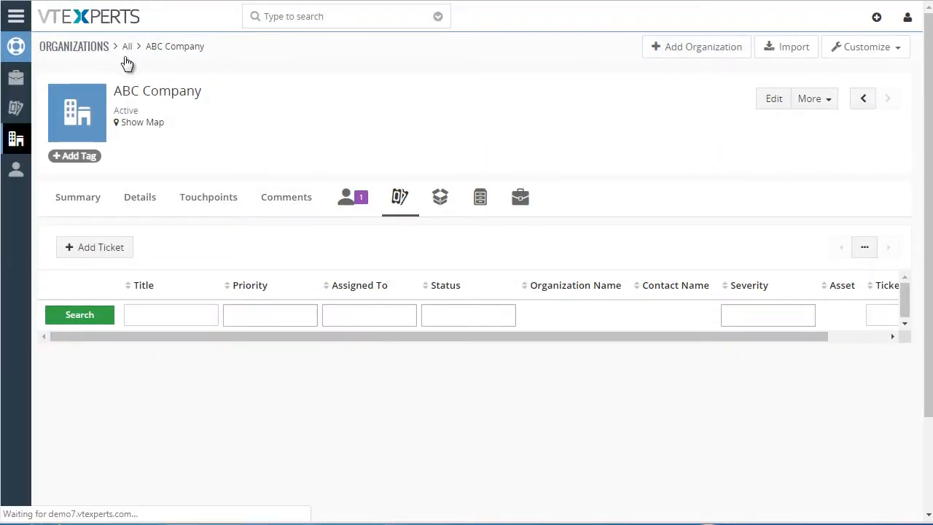
click(126, 46)
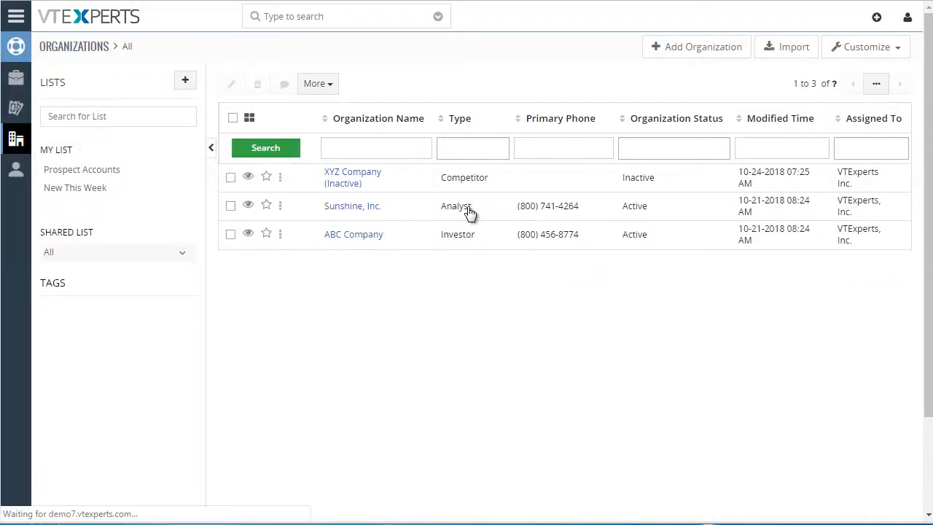
click(353, 205)
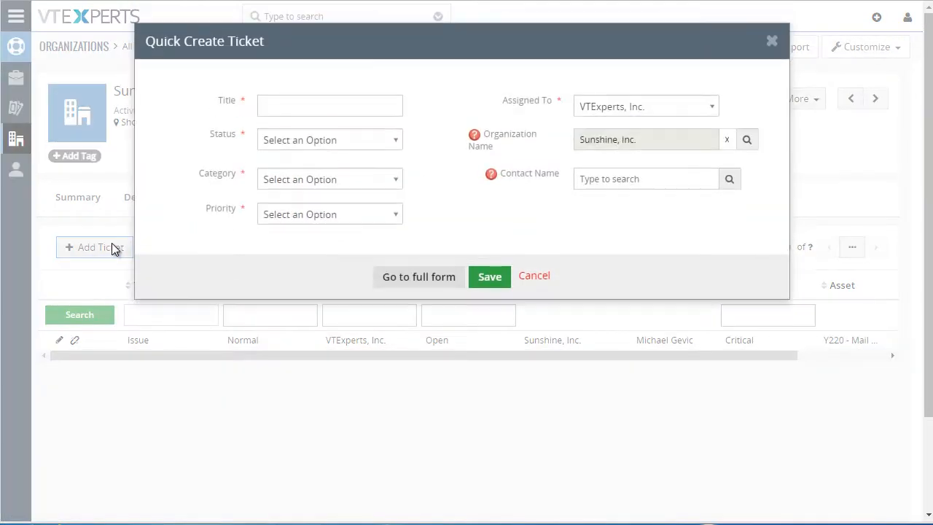
mouse_move(730, 178)
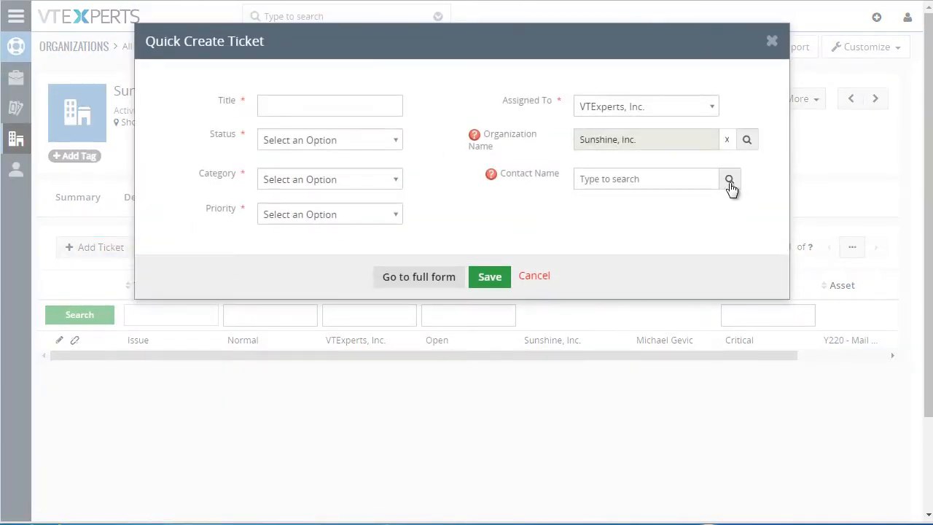
click(729, 178)
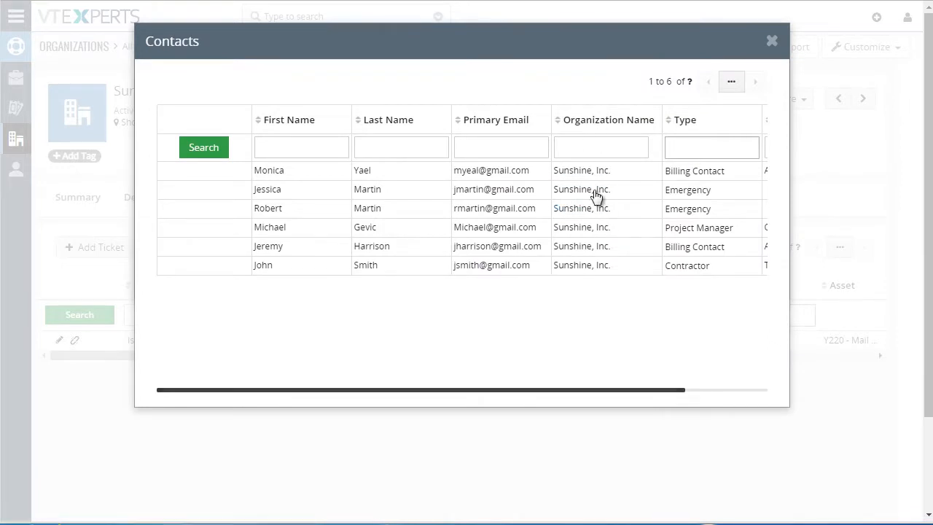
mouse_move(611, 295)
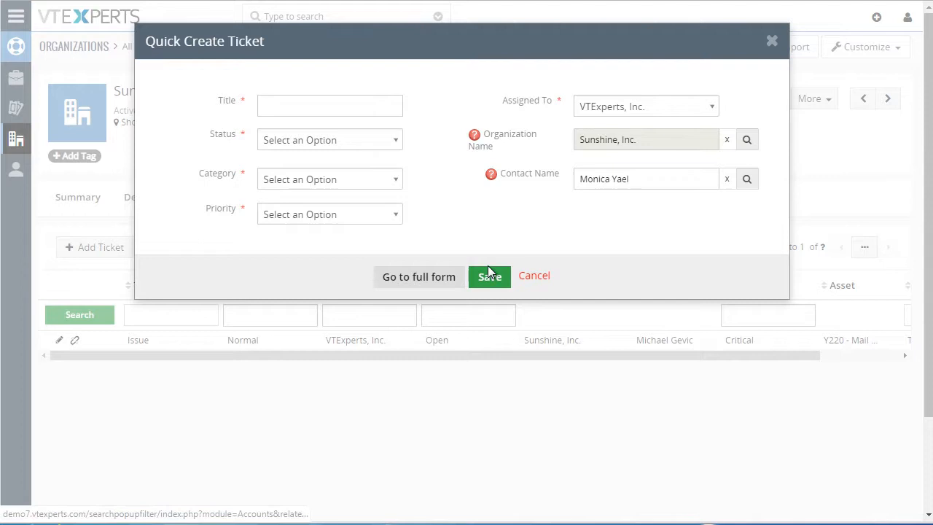
text(T)
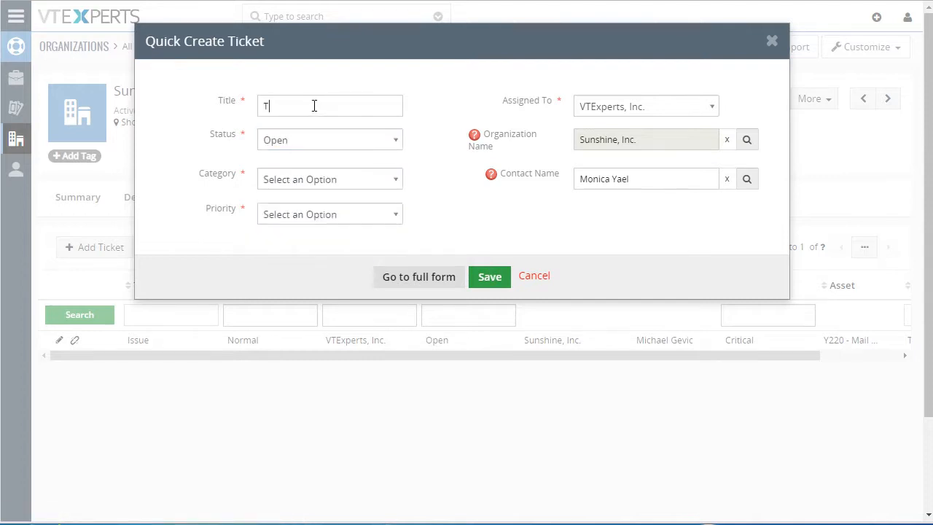
click(330, 214)
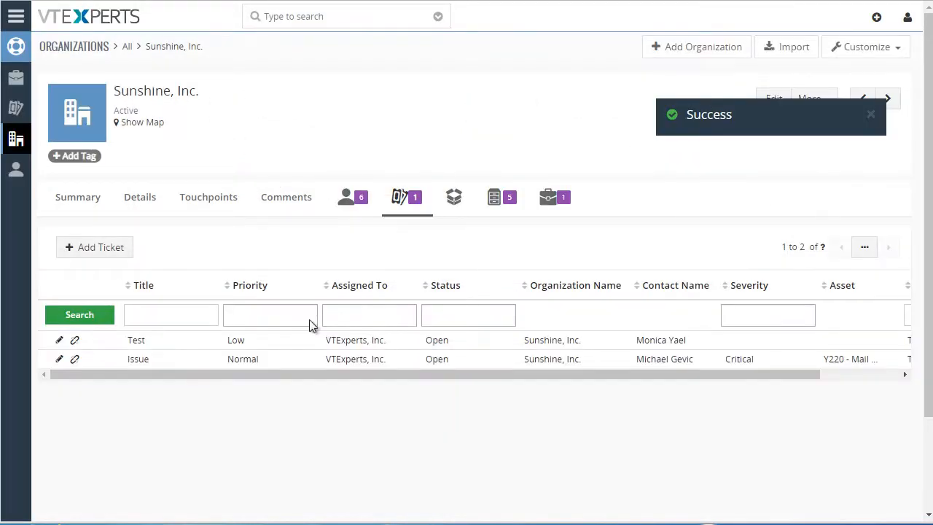
click(136, 340)
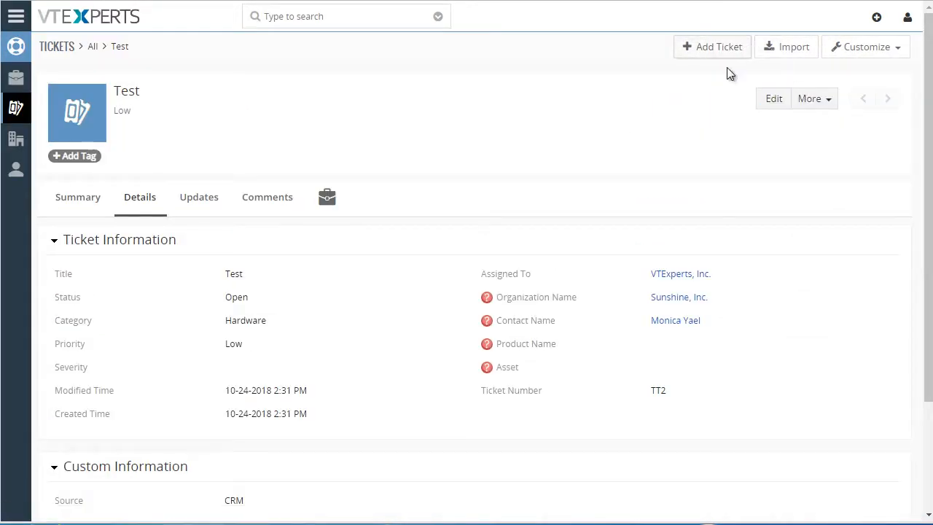
click(773, 98)
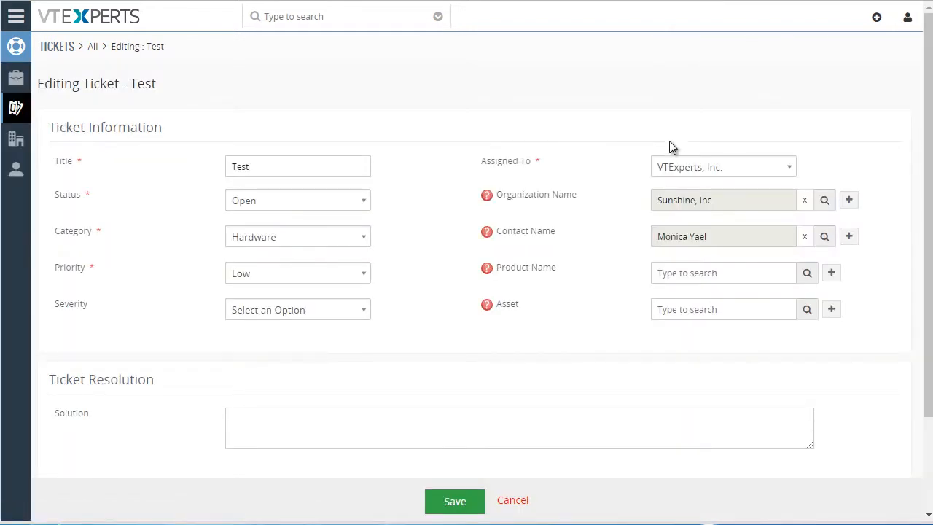
scroll(down, 3)
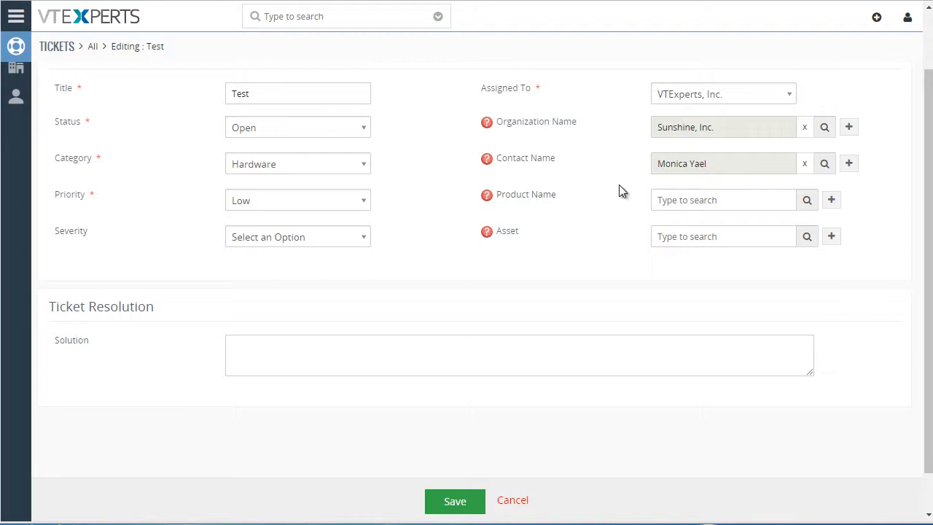
click(297, 163)
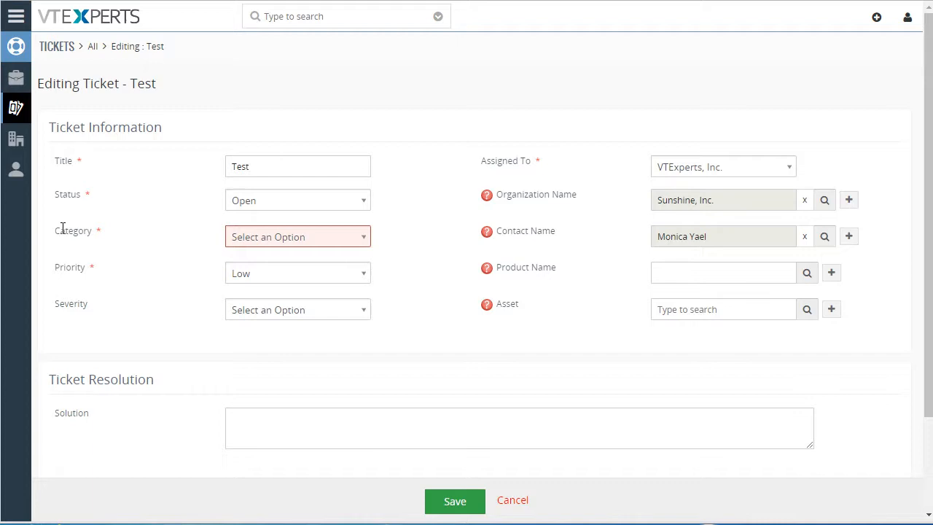
mouse_move(629, 289)
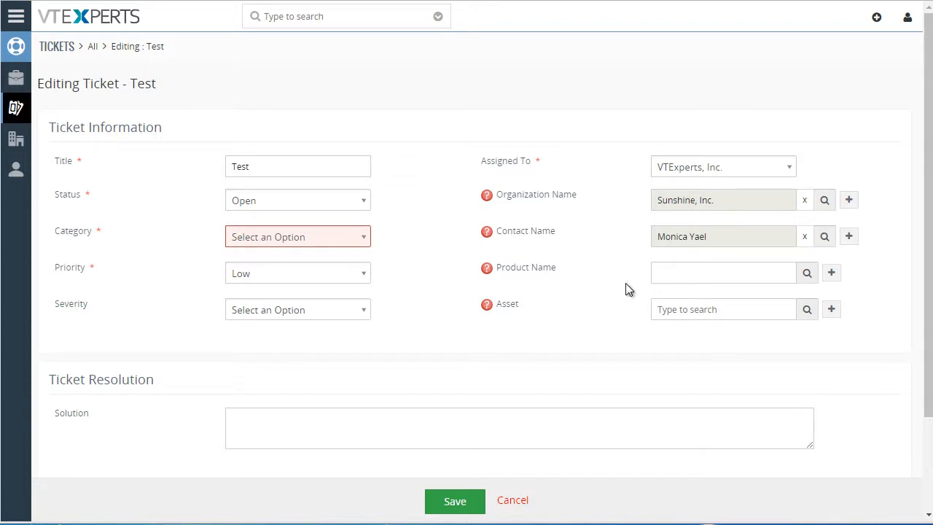
click(806, 271)
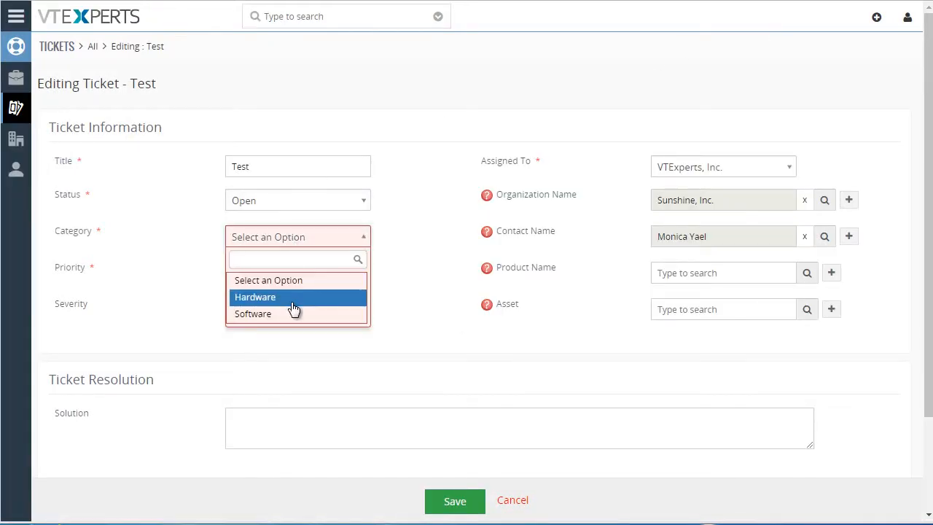
Choose Software as category and Avaya Office X1000 from the Products popup.
click(253, 313)
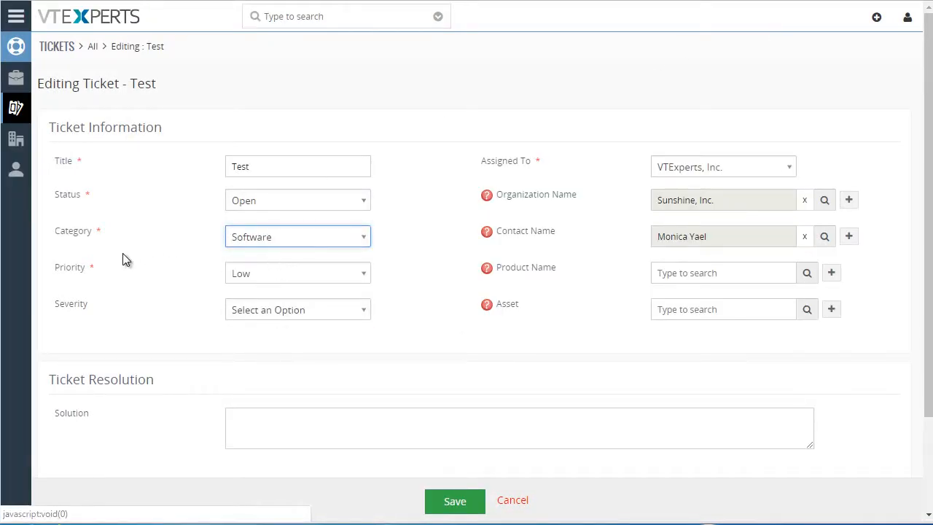
mouse_move(806, 280)
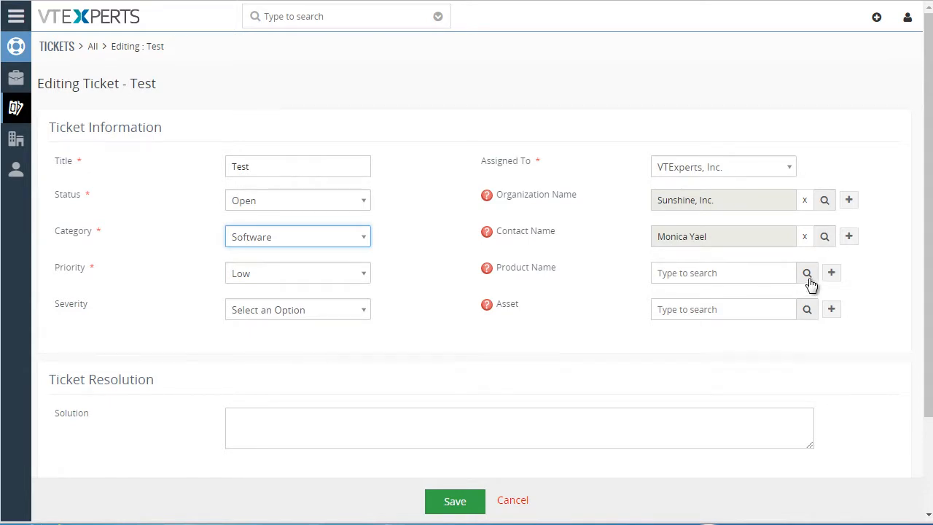
click(806, 272)
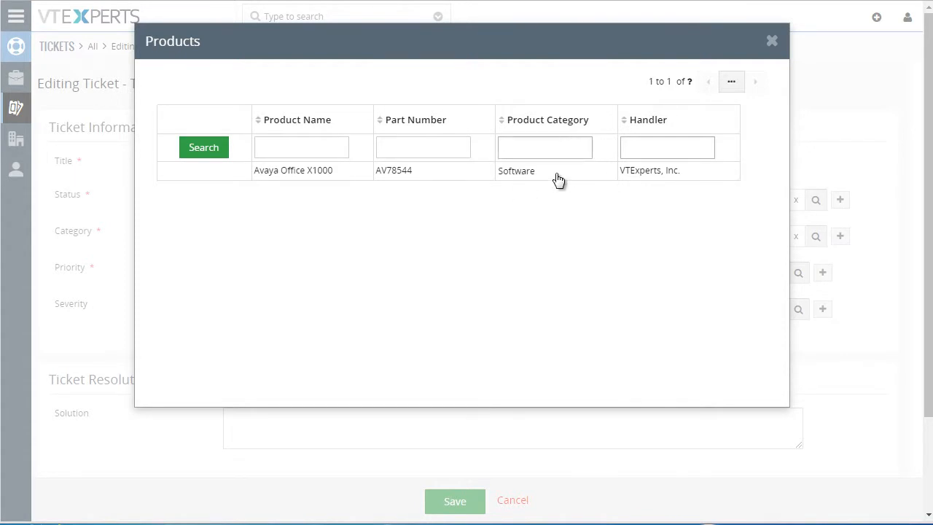
click(771, 40)
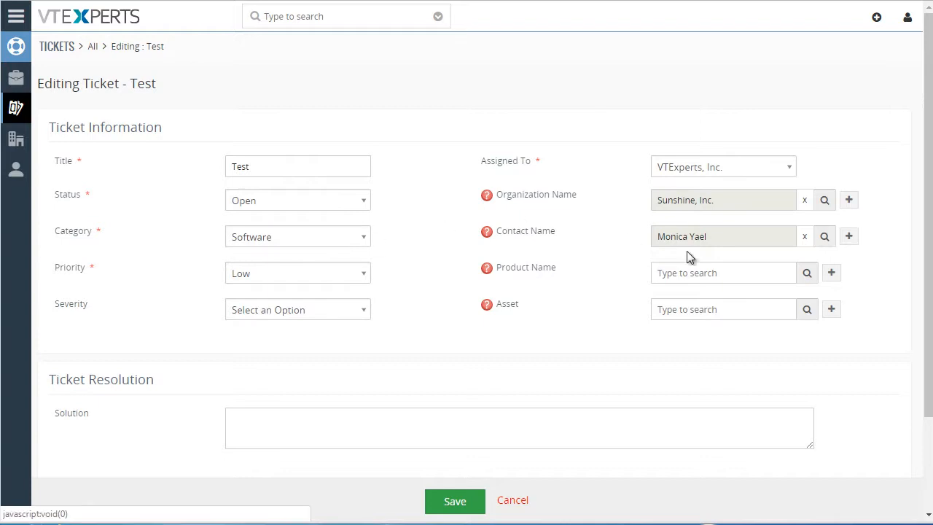
click(807, 272)
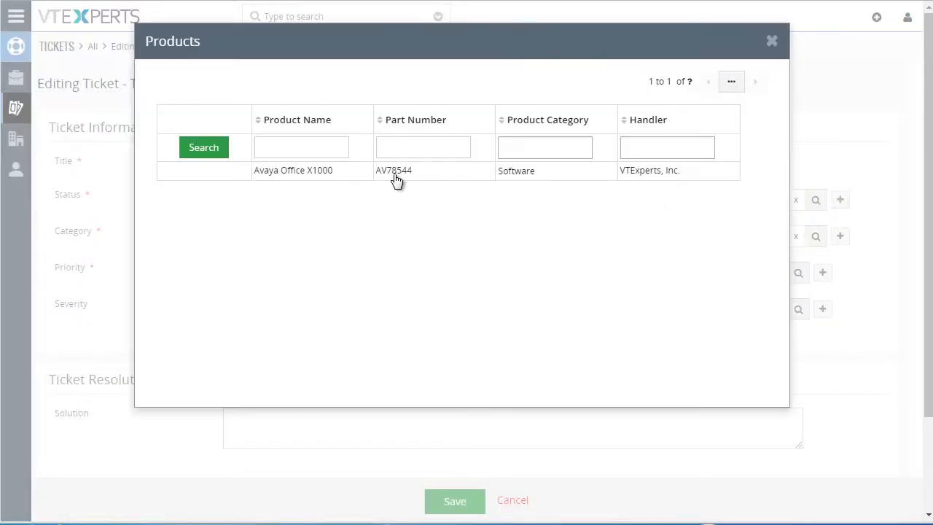
click(292, 170)
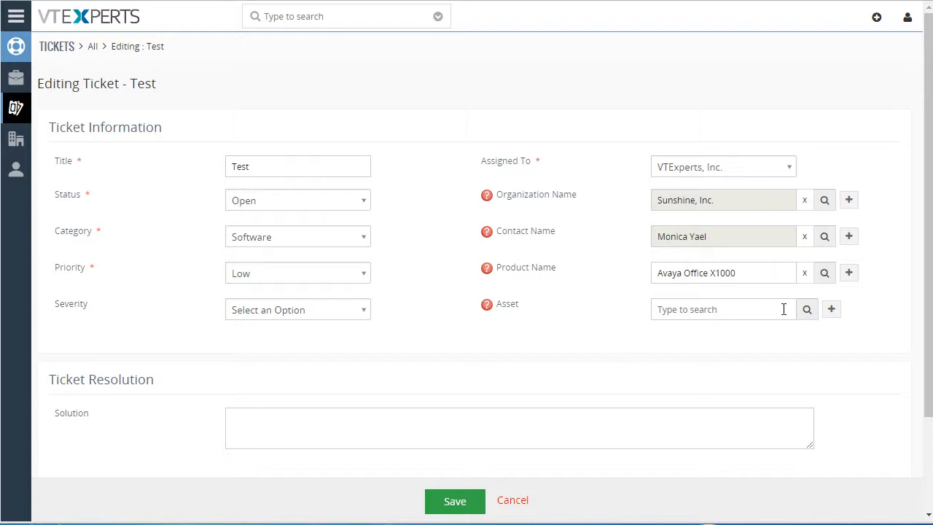
Review the two Avaya X1000 assets listed for Sunshine, Inc., then go to CRM Settings.
click(807, 309)
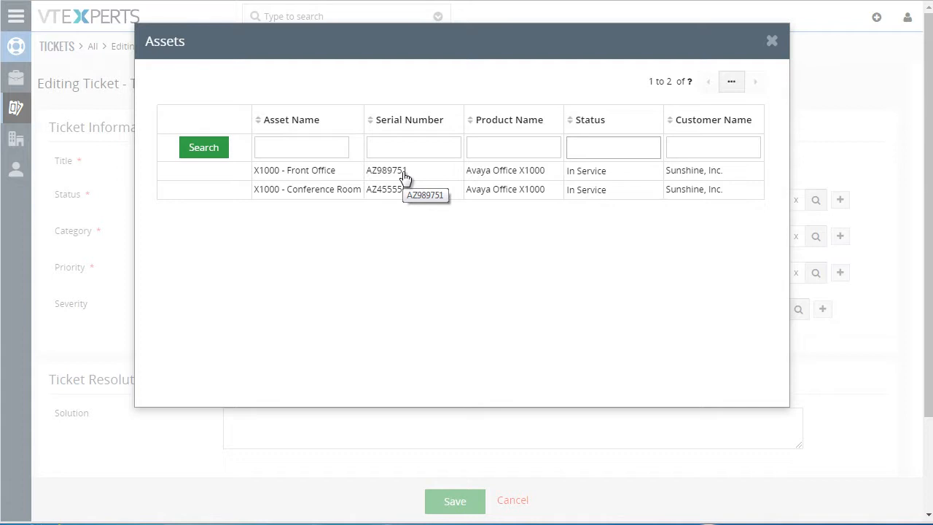
mouse_move(710, 185)
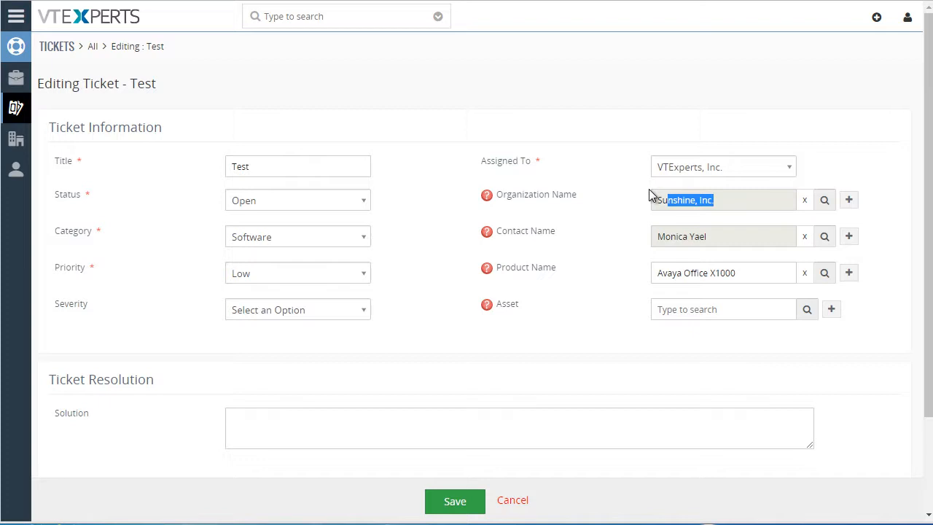
mouse_move(551, 144)
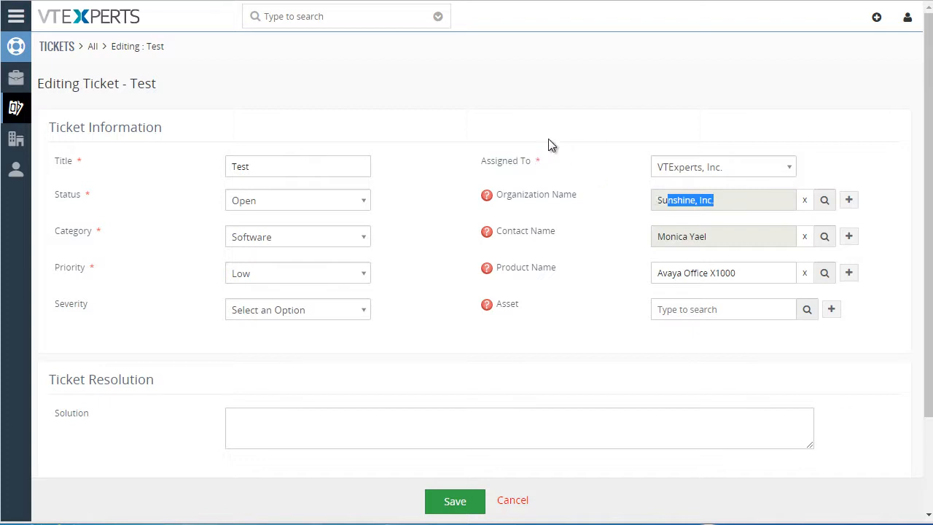
click(16, 16)
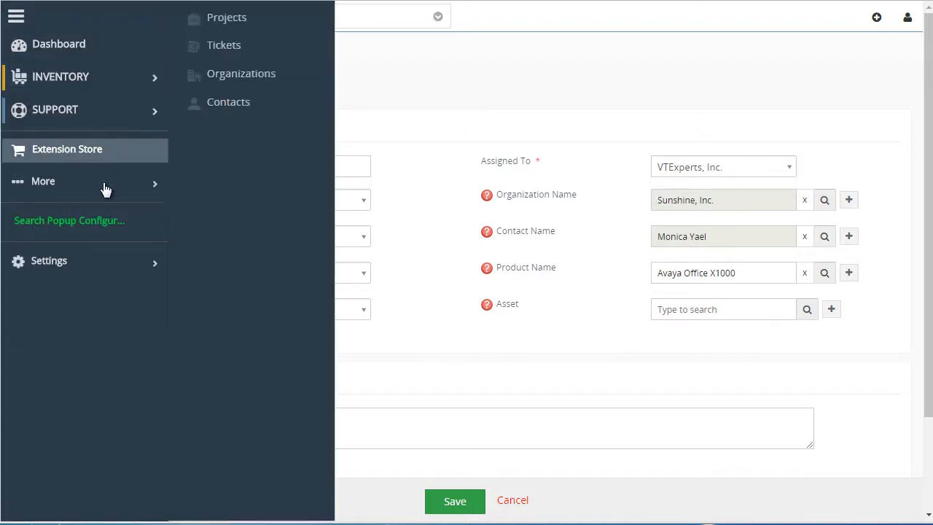
click(48, 260)
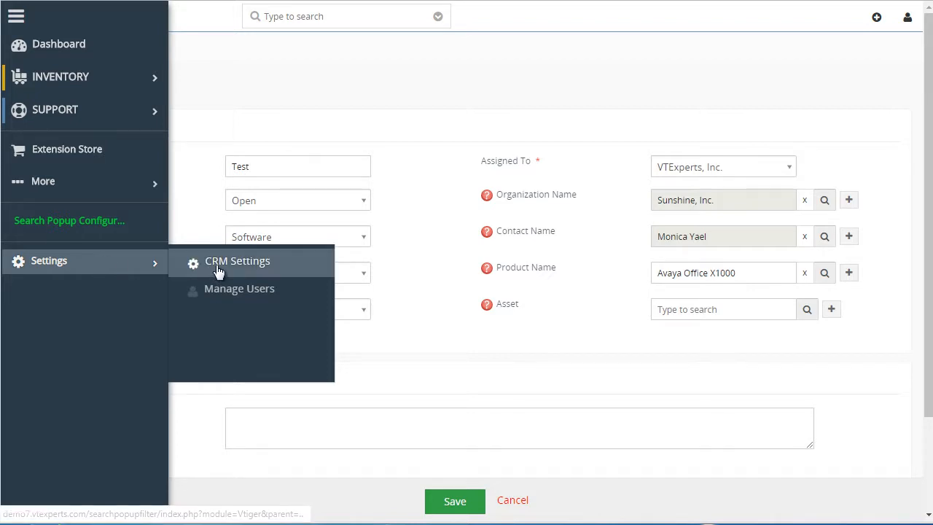
click(237, 260)
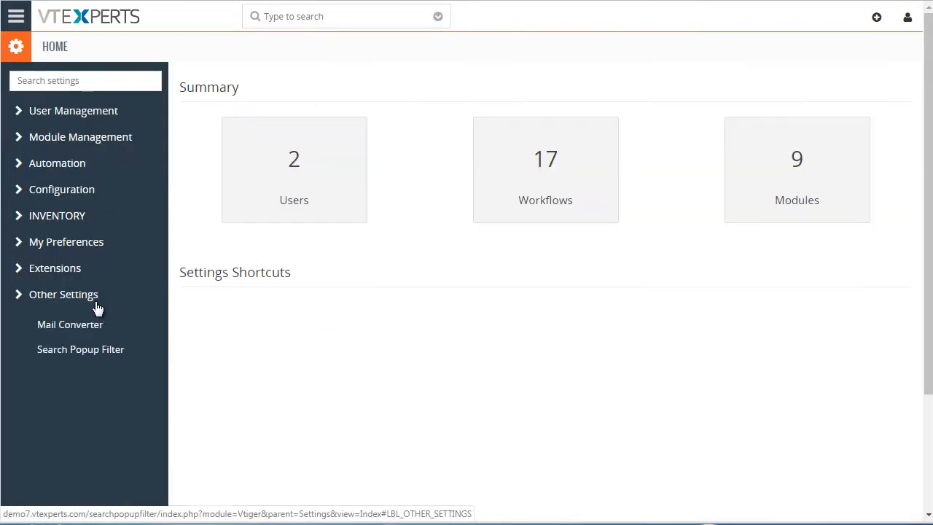
Open Search Popup Filter and scroll through its nine Tickets and Projects rules.
click(80, 349)
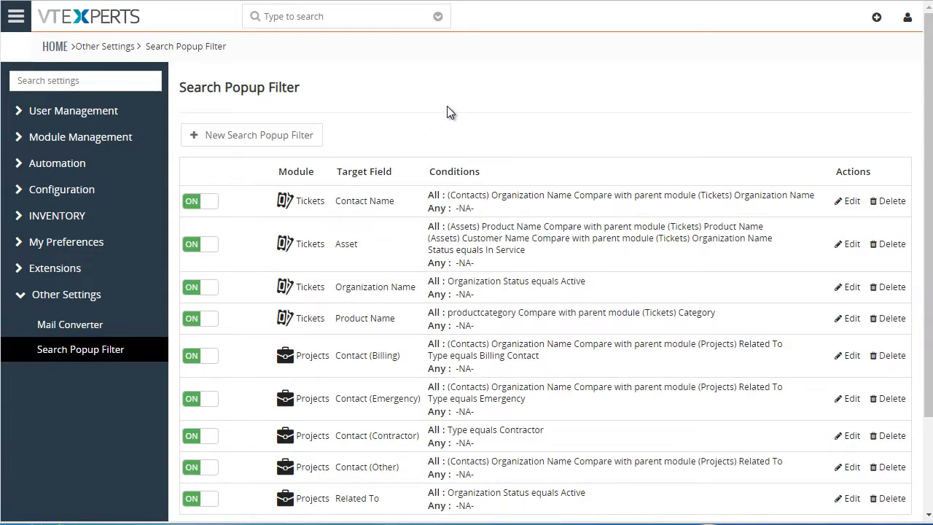
scroll(down, 3)
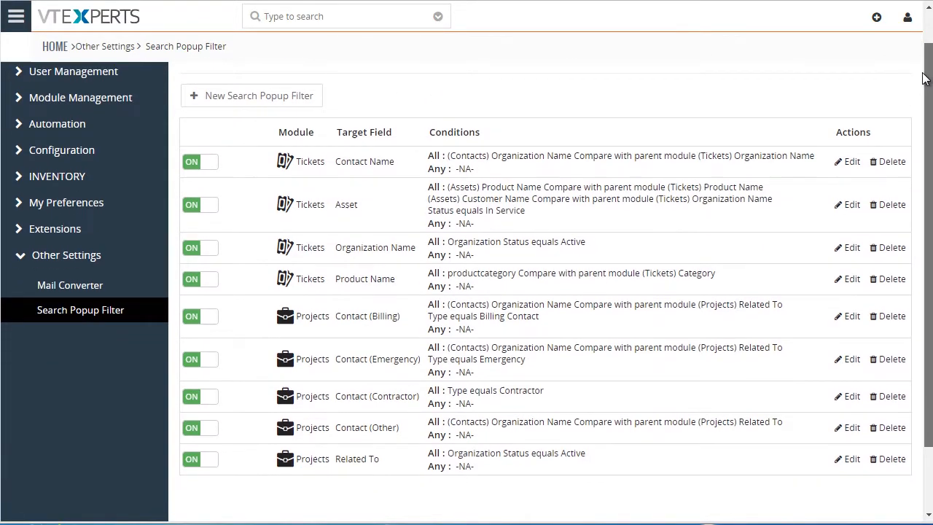
scroll(down, 3)
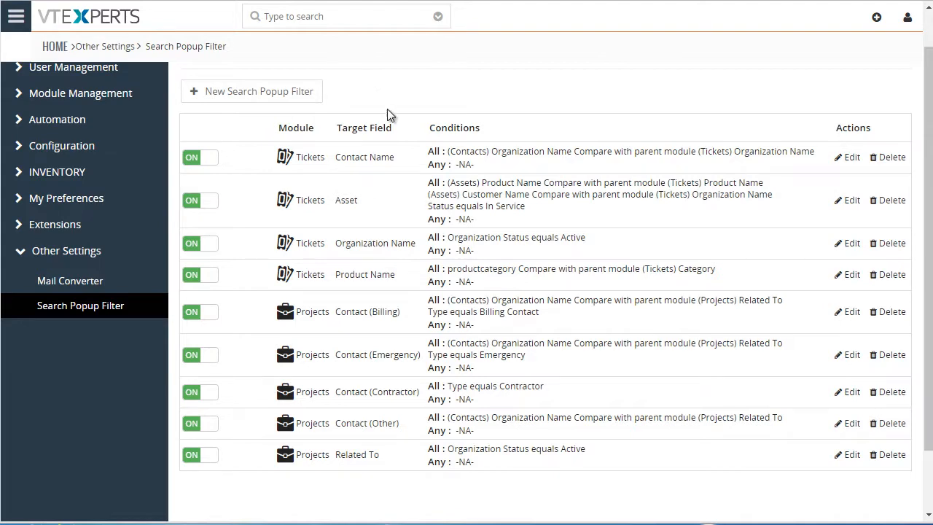
Confirm the Tickets Contact Name rule matches Contacts Organization Name to the ticket's Organization Name.
click(850, 156)
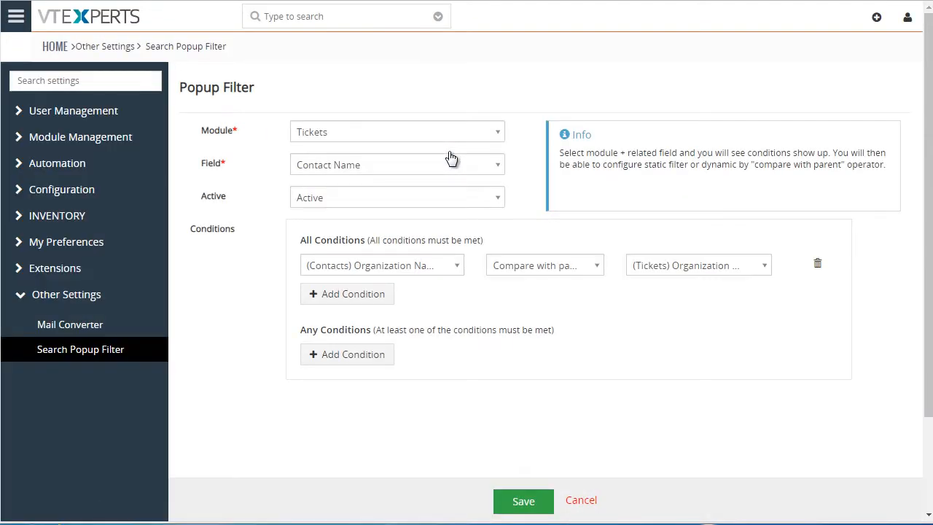
mouse_move(627, 224)
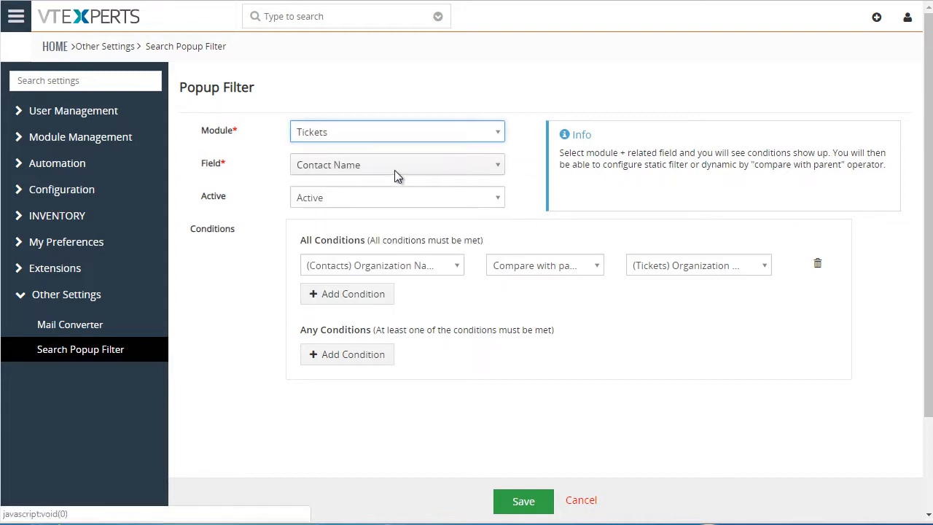
click(396, 164)
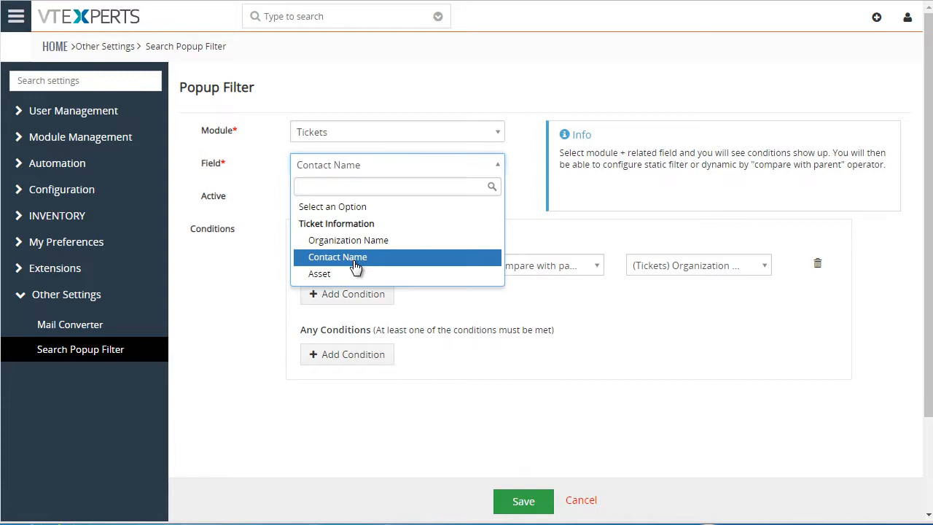
click(396, 186)
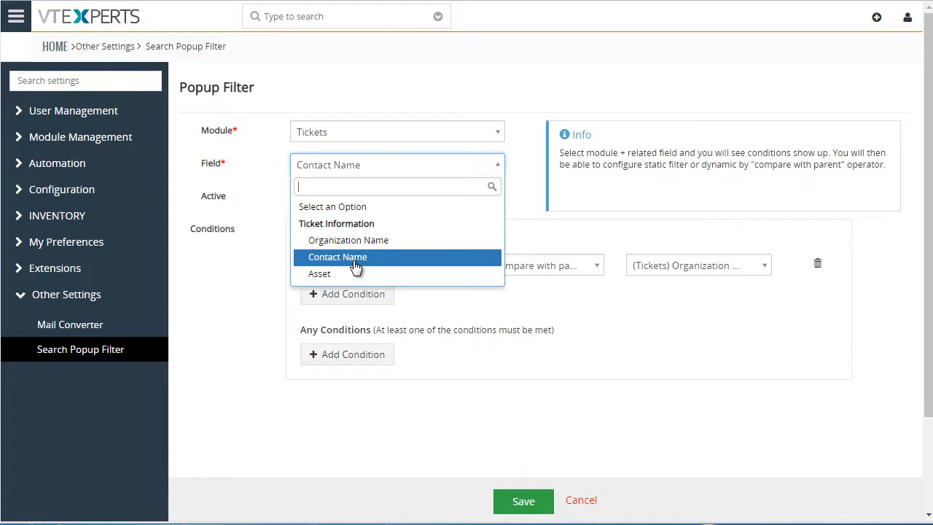
mouse_move(375, 260)
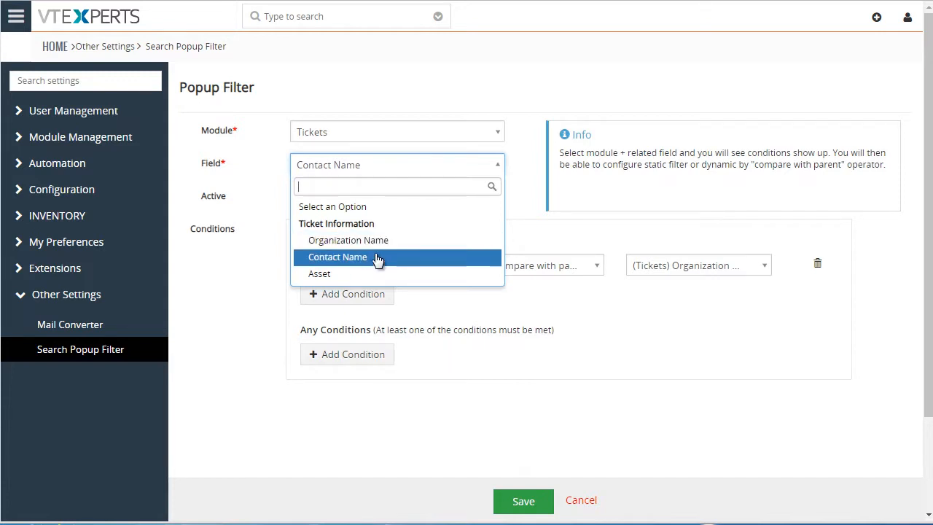
click(337, 256)
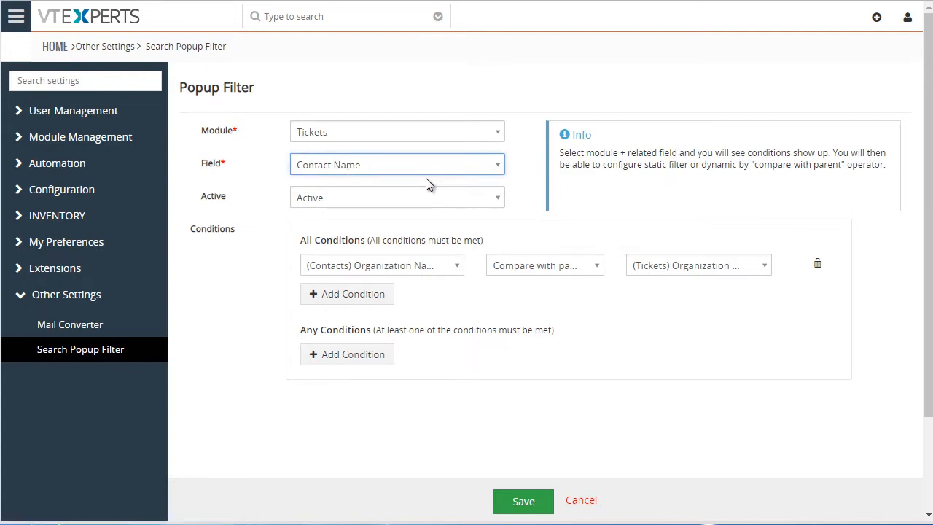
click(379, 264)
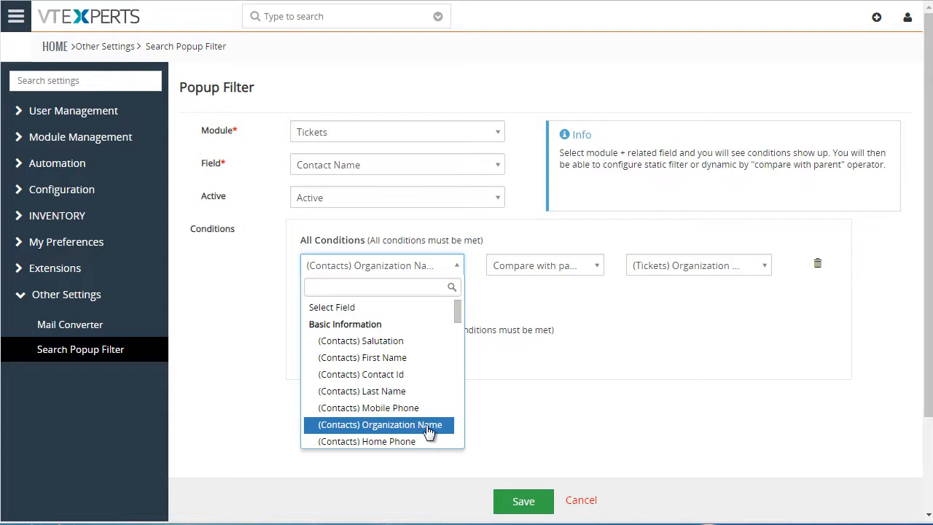
click(379, 424)
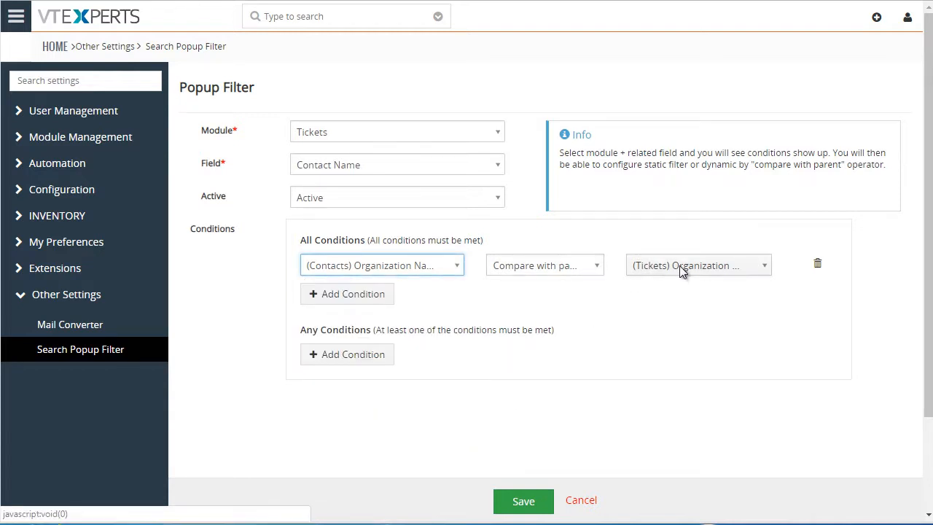
click(696, 264)
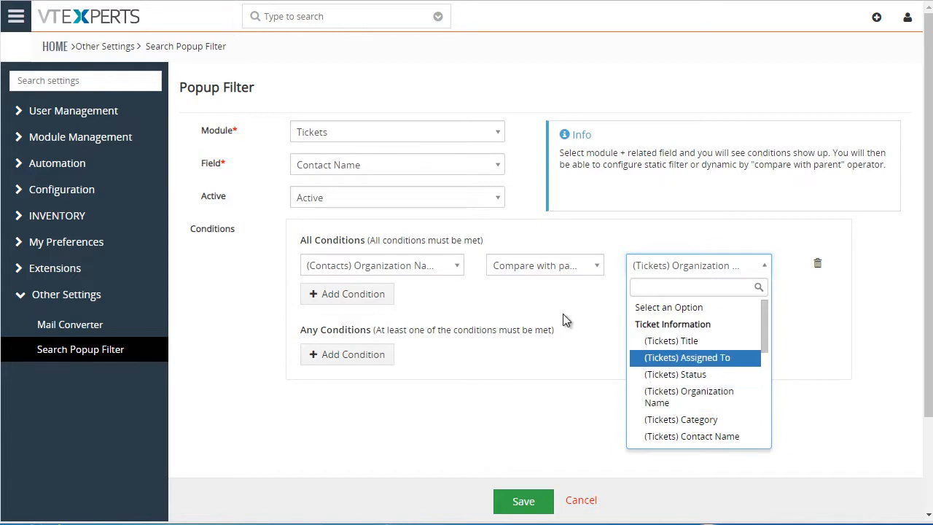
click(543, 265)
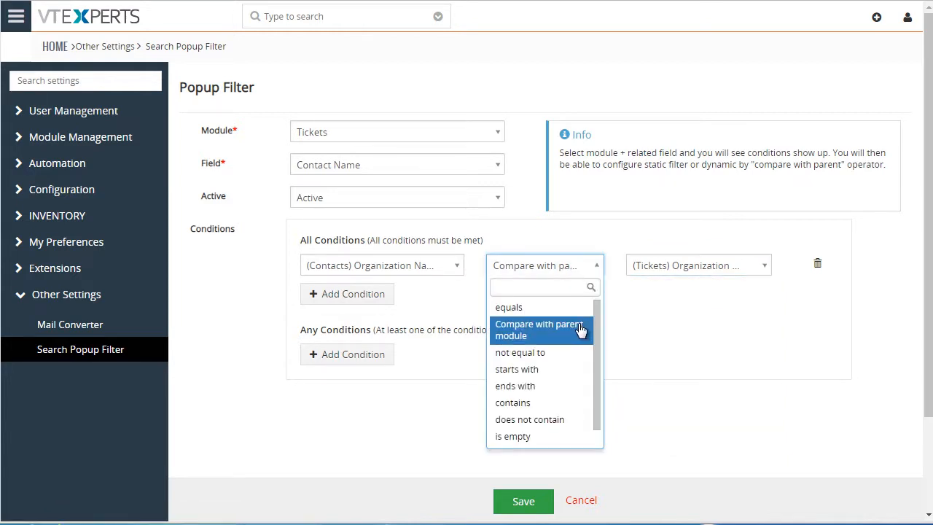
mouse_move(538, 342)
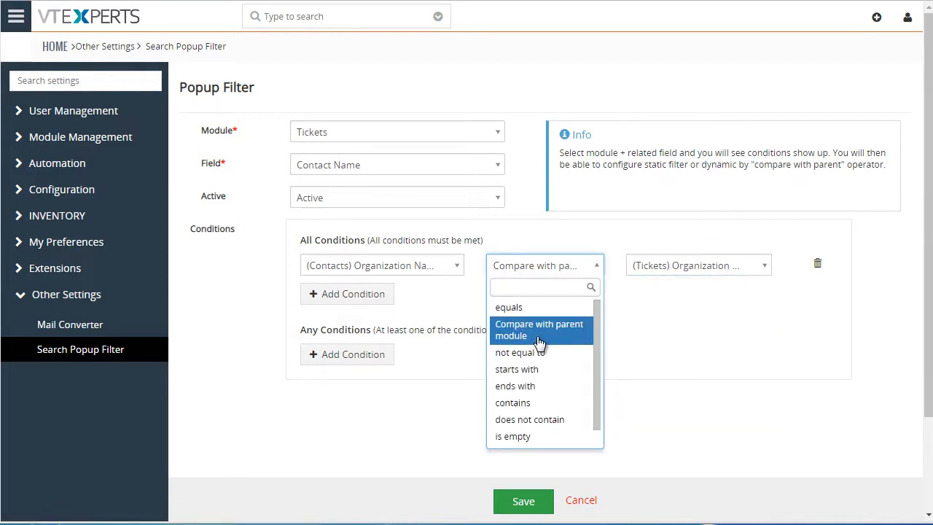
mouse_move(547, 307)
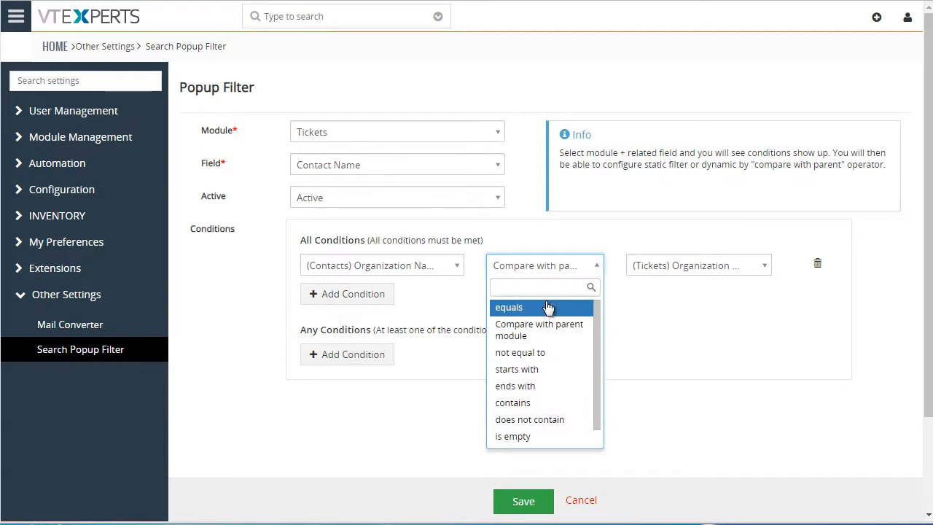
mouse_move(558, 314)
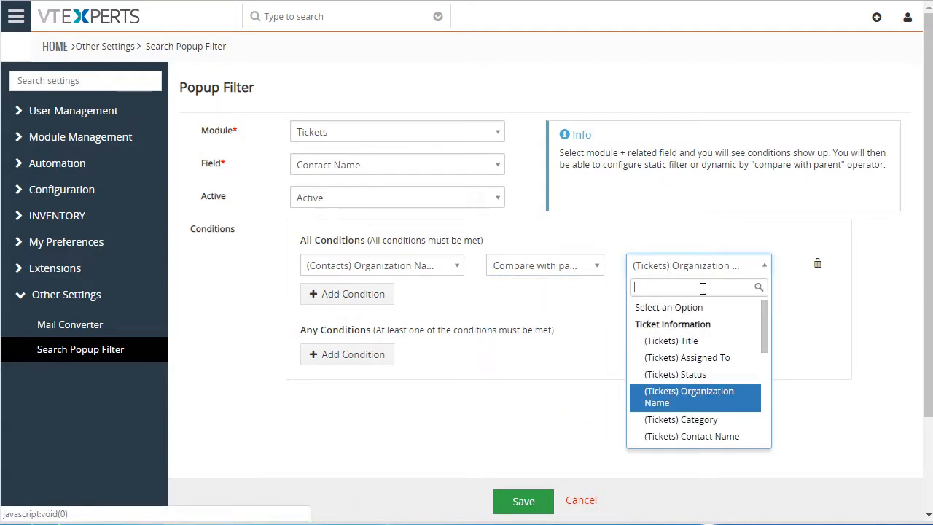
click(688, 397)
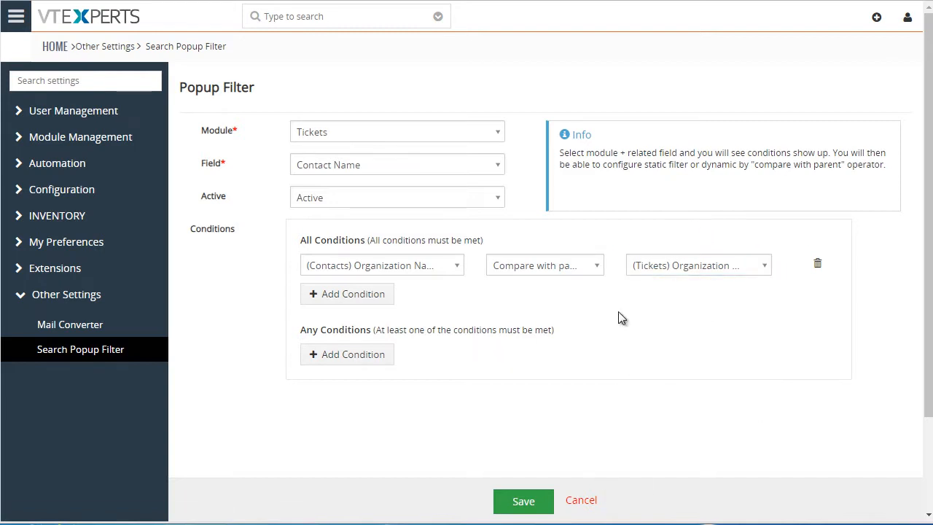
mouse_move(632, 343)
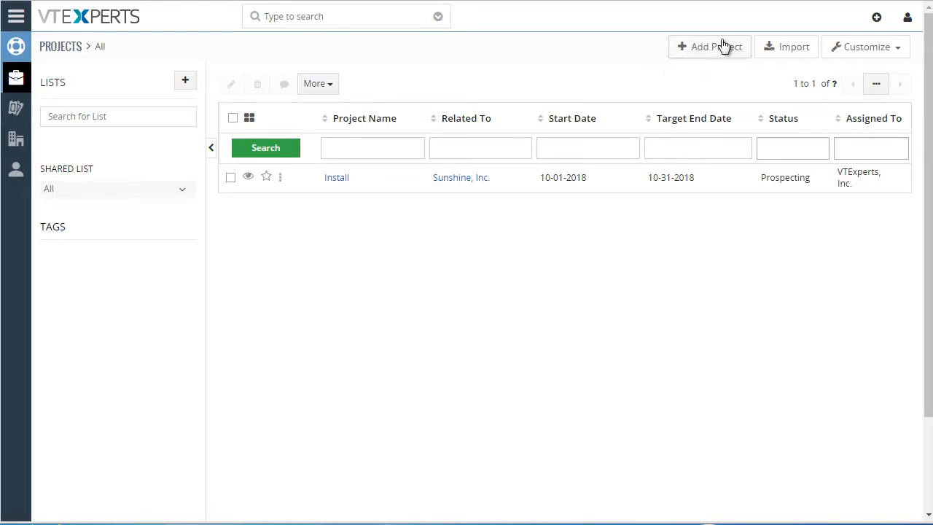
Click Add Project in the Projects list to open a blank project form.
click(708, 46)
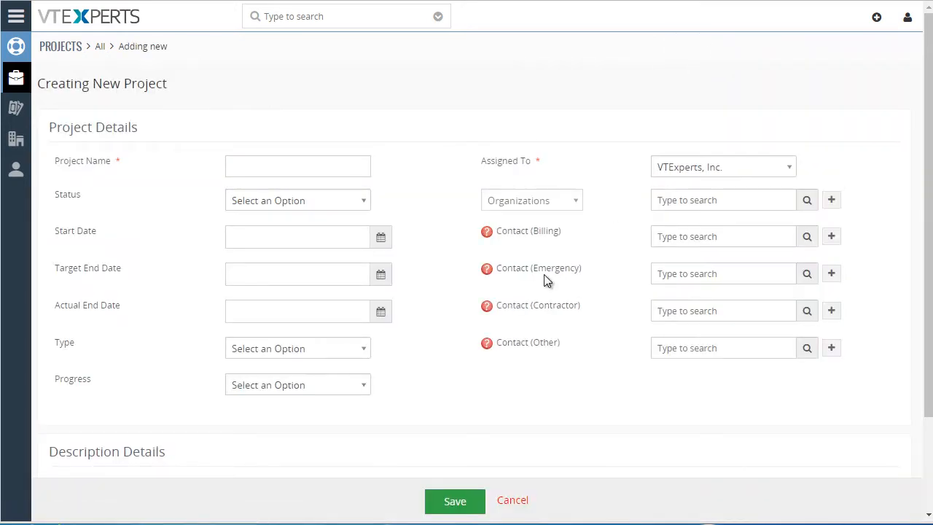
Set the new project's organization to Sunshine, Inc. via the lookup.
double_click(527, 342)
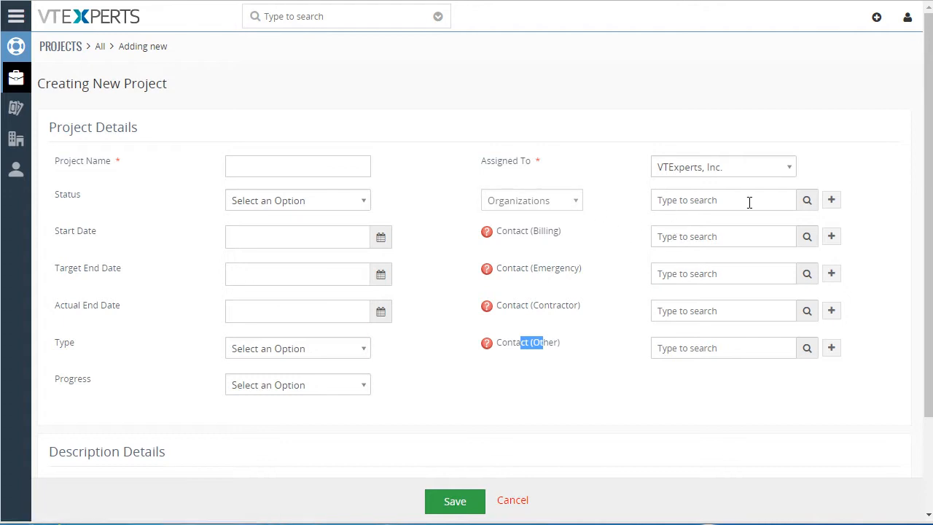
click(806, 200)
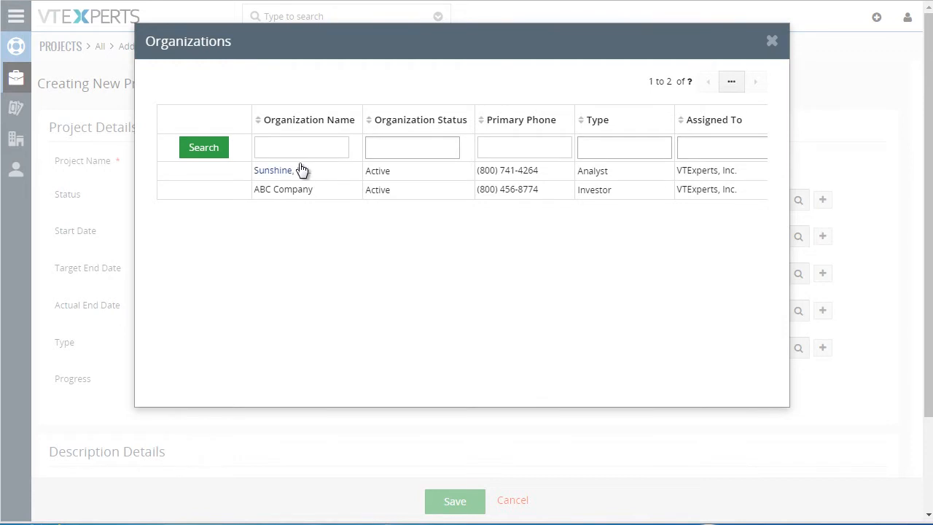
click(273, 170)
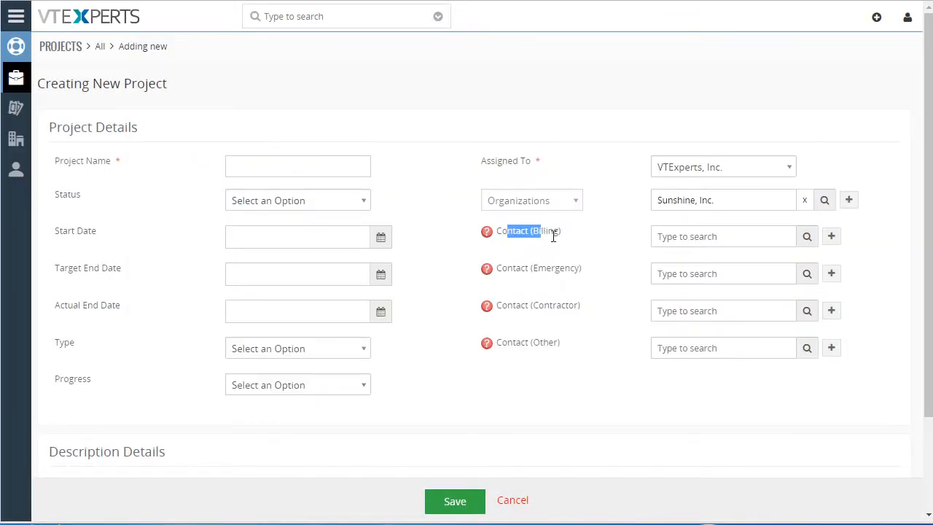
Review the filtered Contact (Billing) lookup without choosing, then leave the form.
click(806, 236)
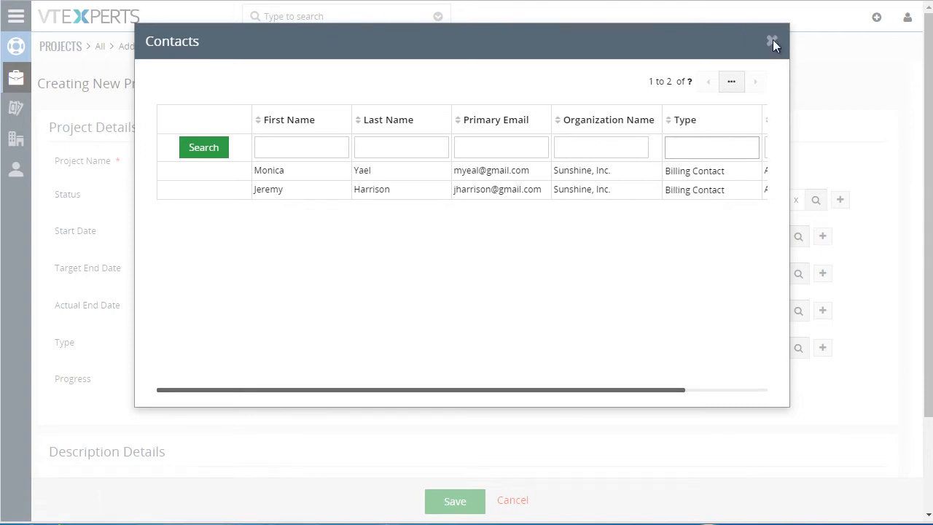
click(772, 42)
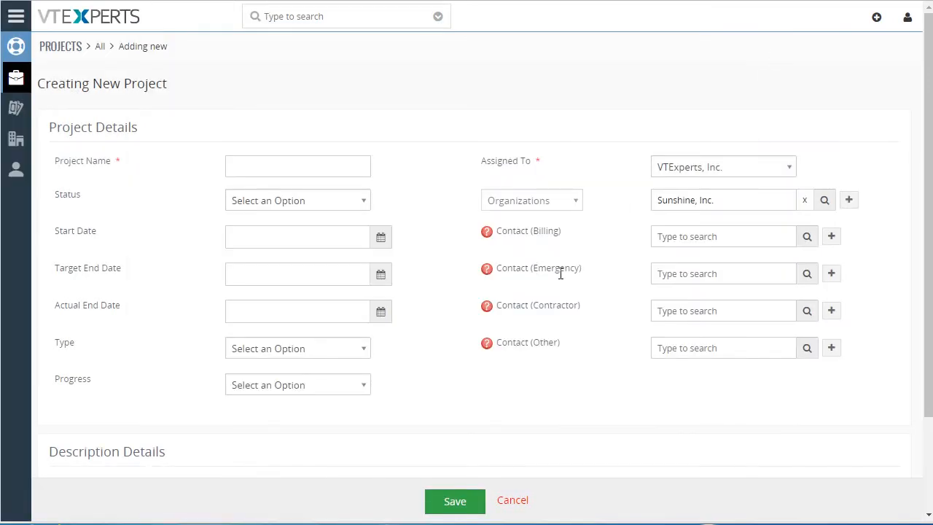
click(807, 273)
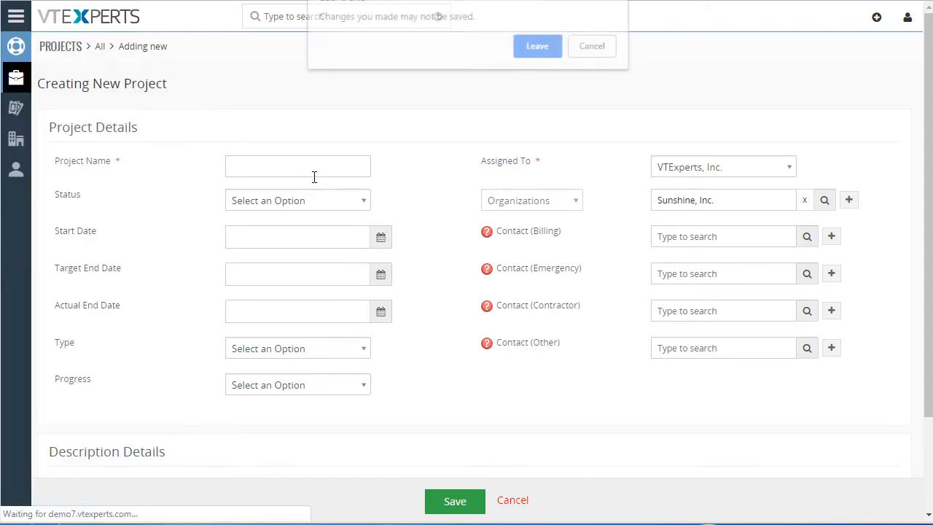
Discard the unsaved project and edit the Projects Contact (Emergency) filter rule.
click(537, 46)
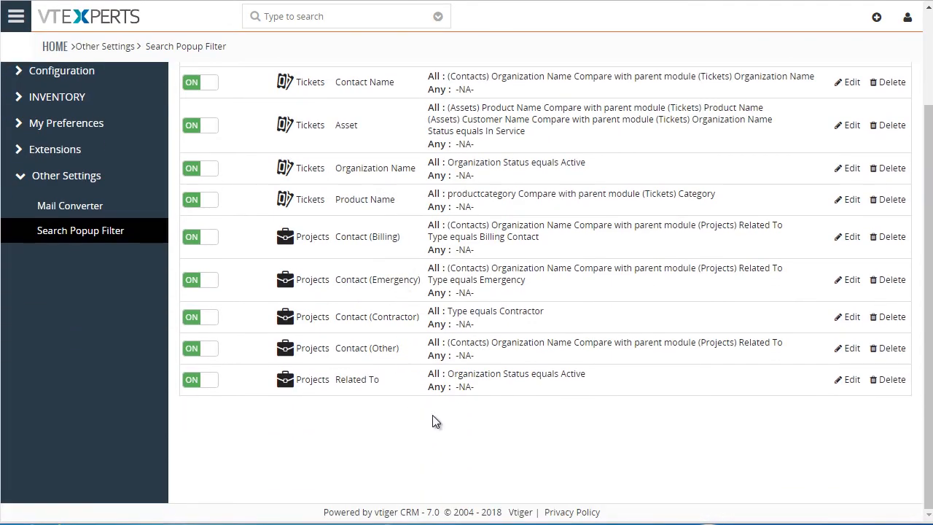
mouse_move(583, 299)
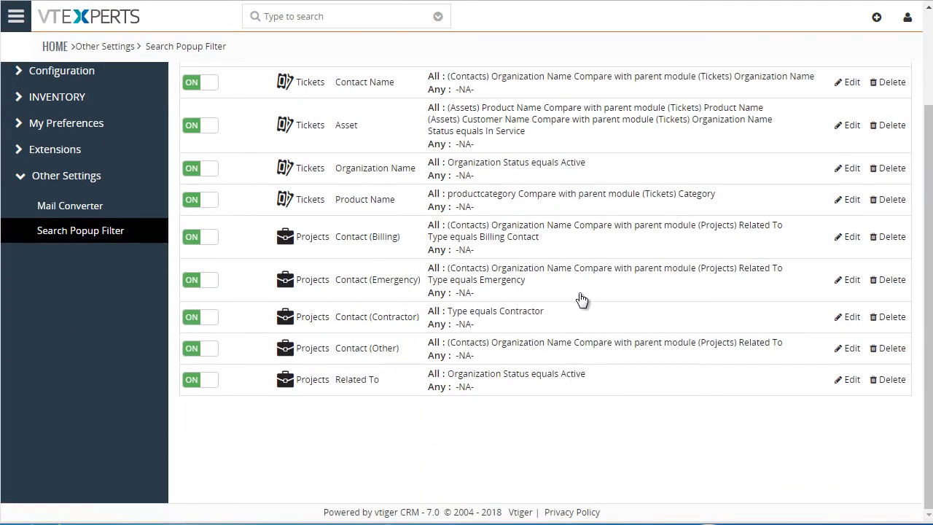
click(850, 279)
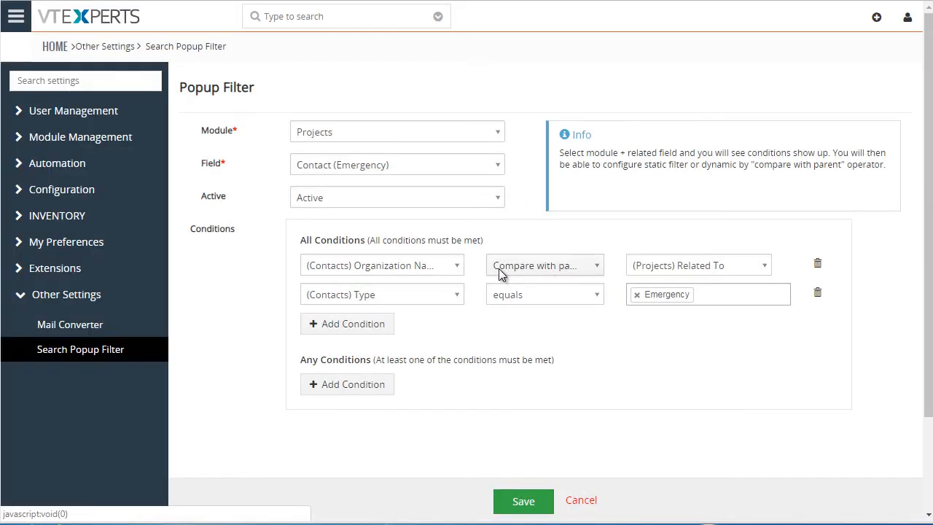
click(545, 265)
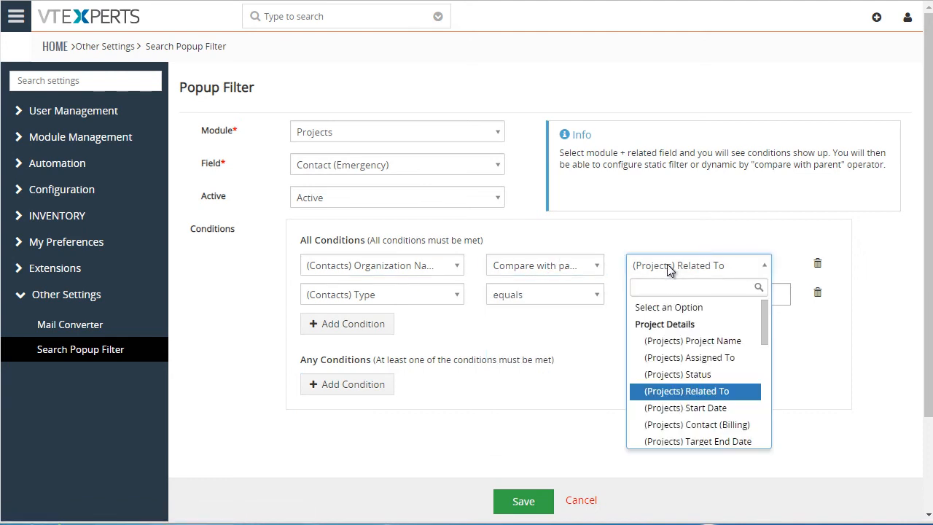
click(683, 390)
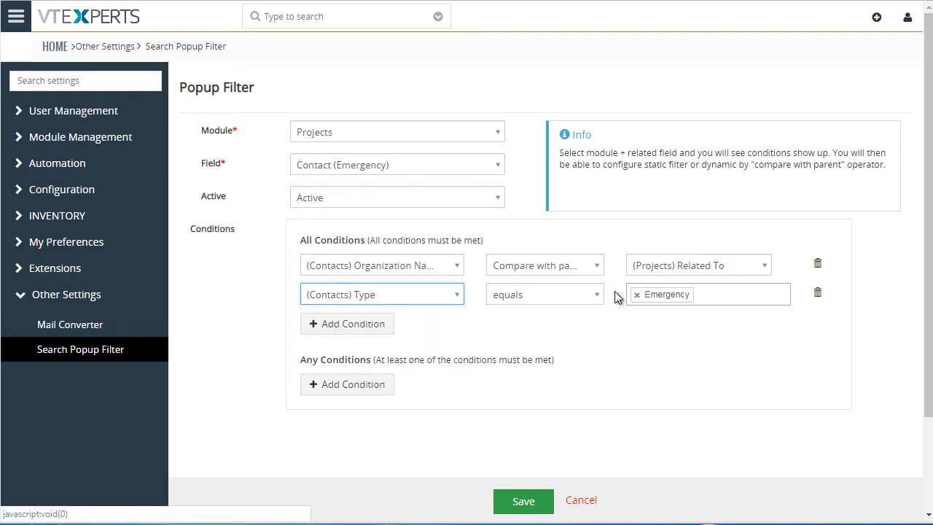
click(706, 294)
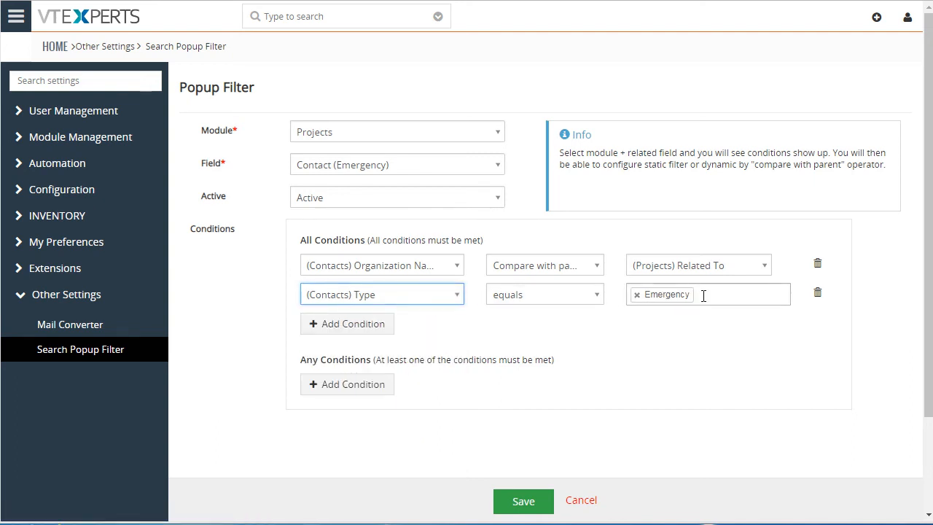